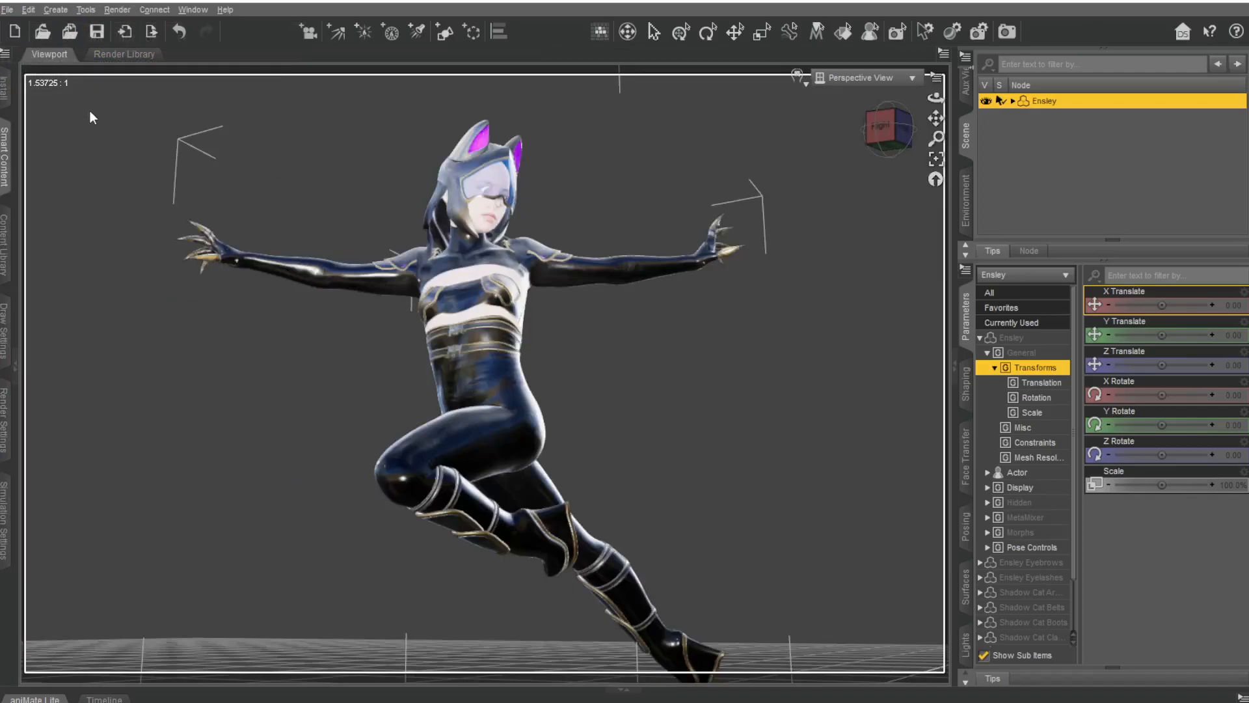
- Launch the Octane plugin window from the toolbar, landing on its Materials tab
left_click(95, 31)
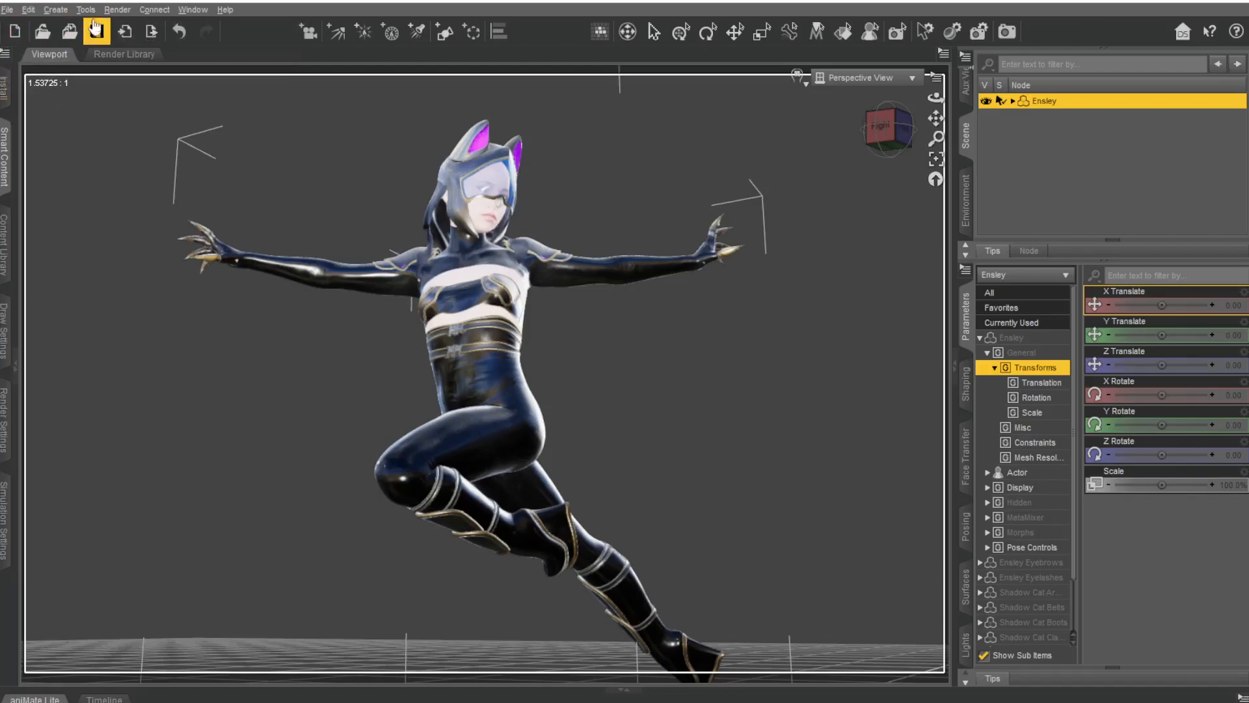
left_click(116, 9)
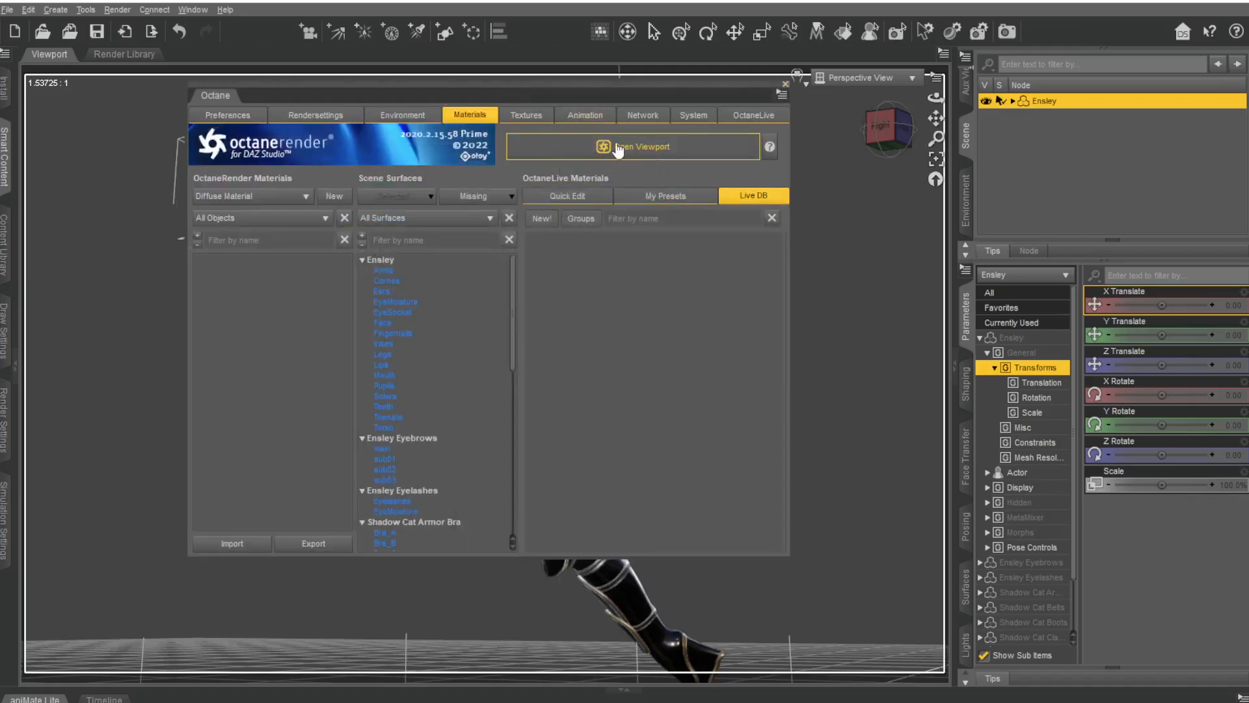
- Start the Octane live viewport, rendering Ensley untextured grey against a blue sky
left_click(633, 147)
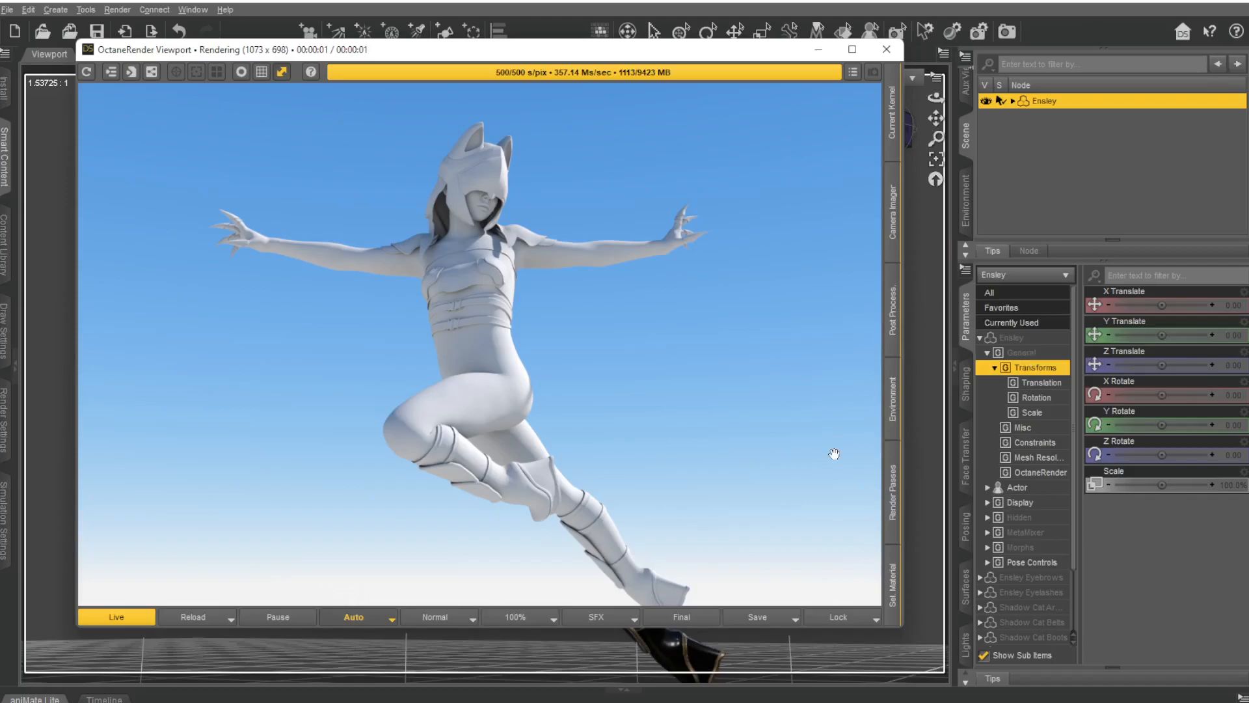
mouse_move(694, 385)
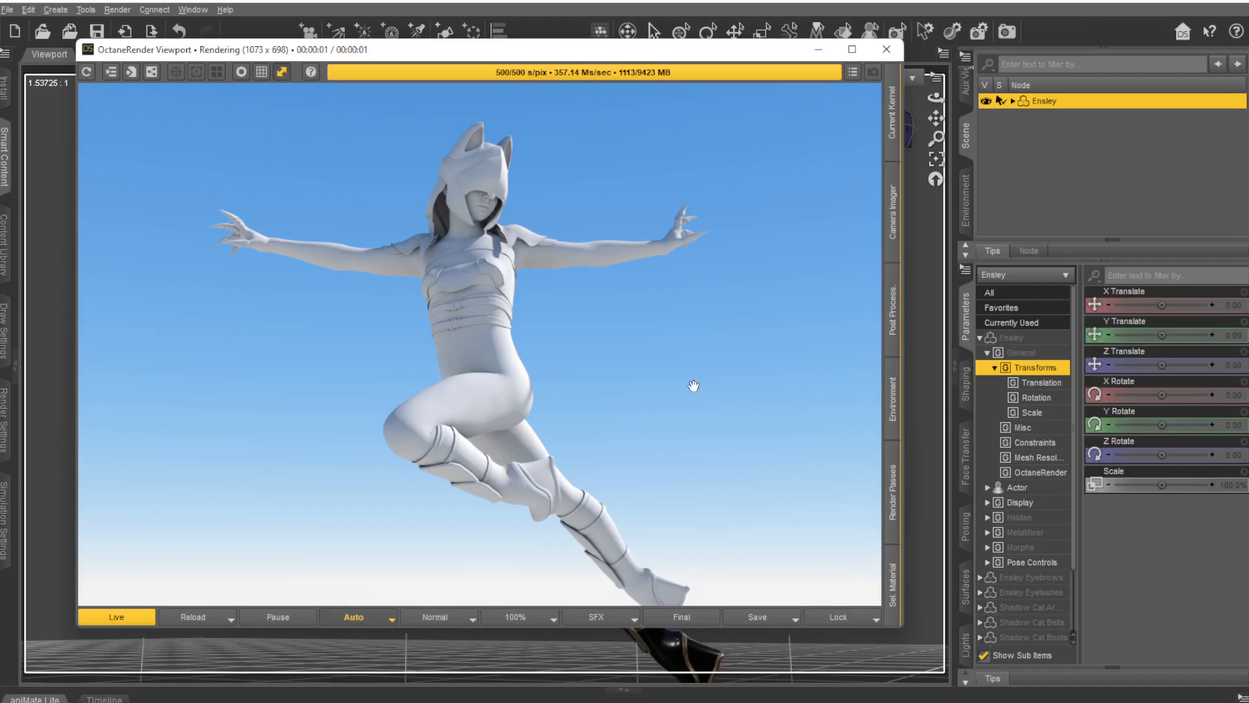
mouse_move(660, 355)
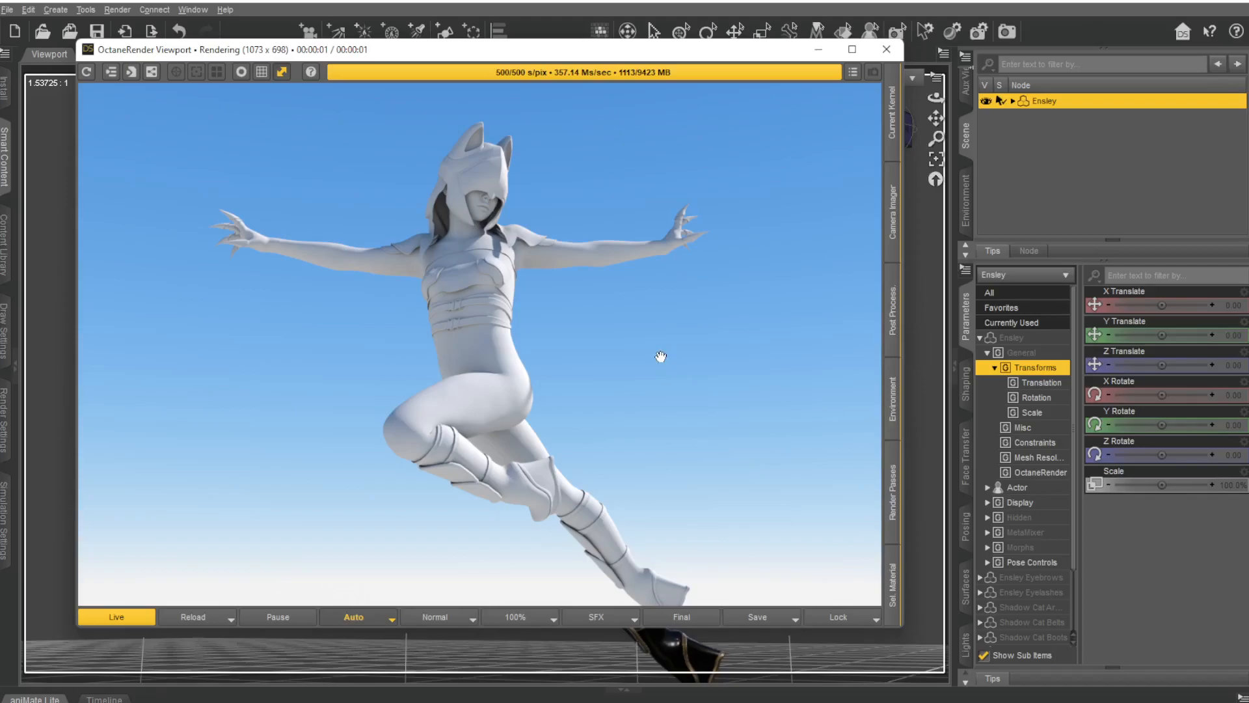
mouse_move(556, 212)
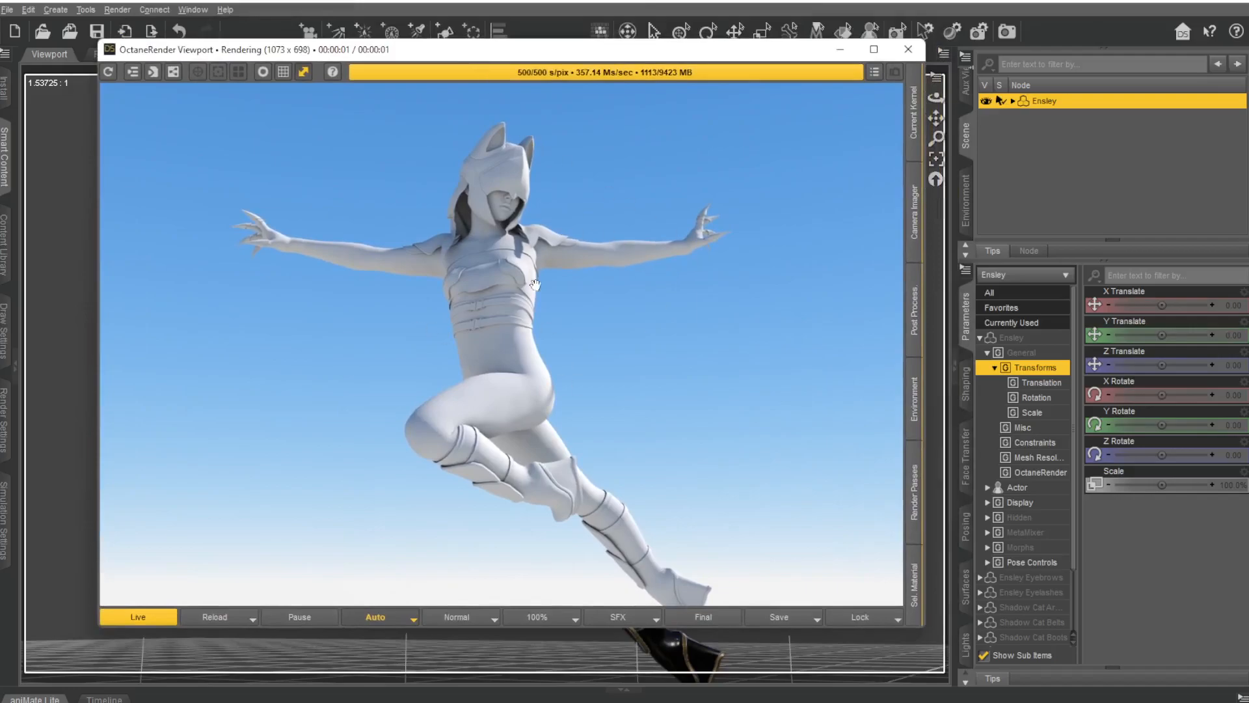
mouse_move(863, 104)
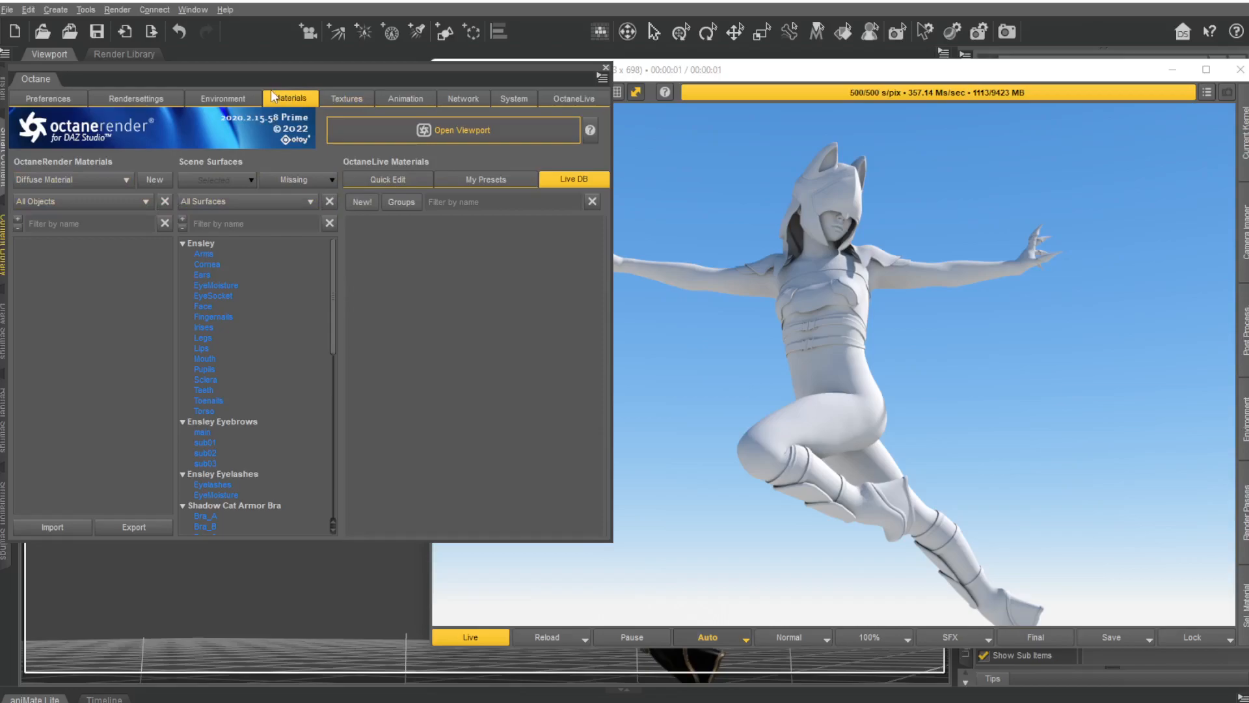
- Create automatic Octane materials for all missing surfaces so Ensley renders textured
left_click(47, 98)
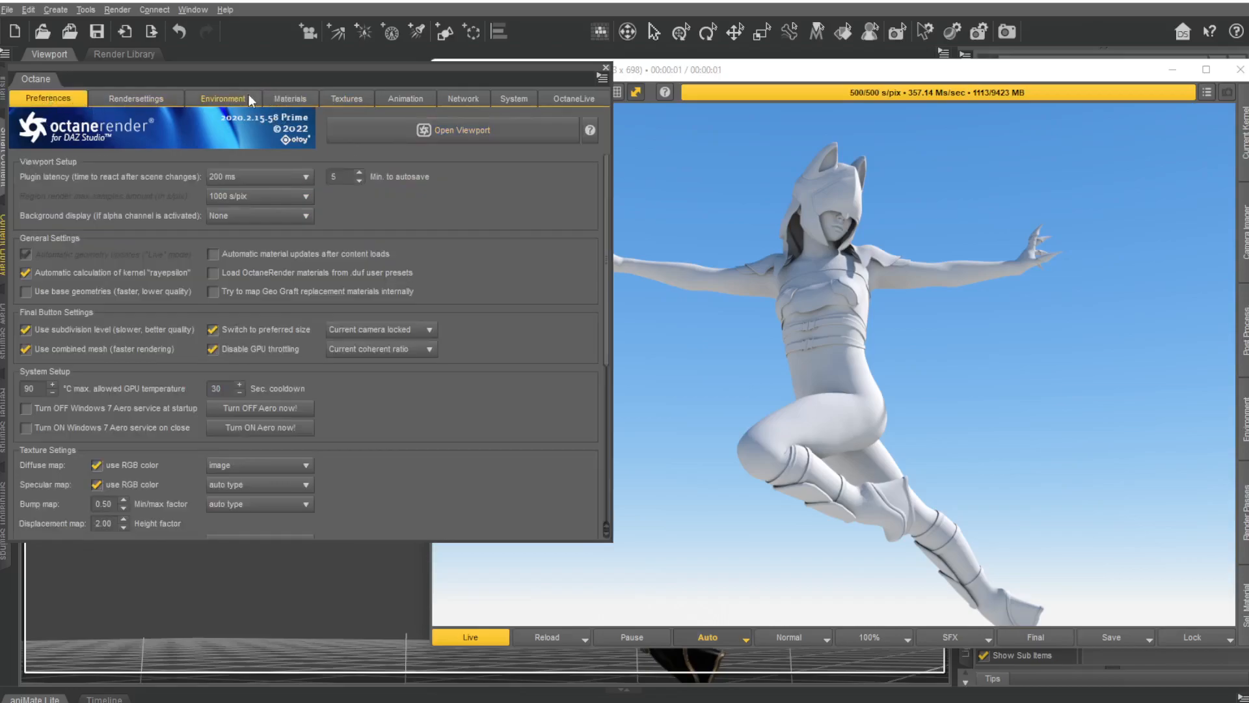
left_click(288, 97)
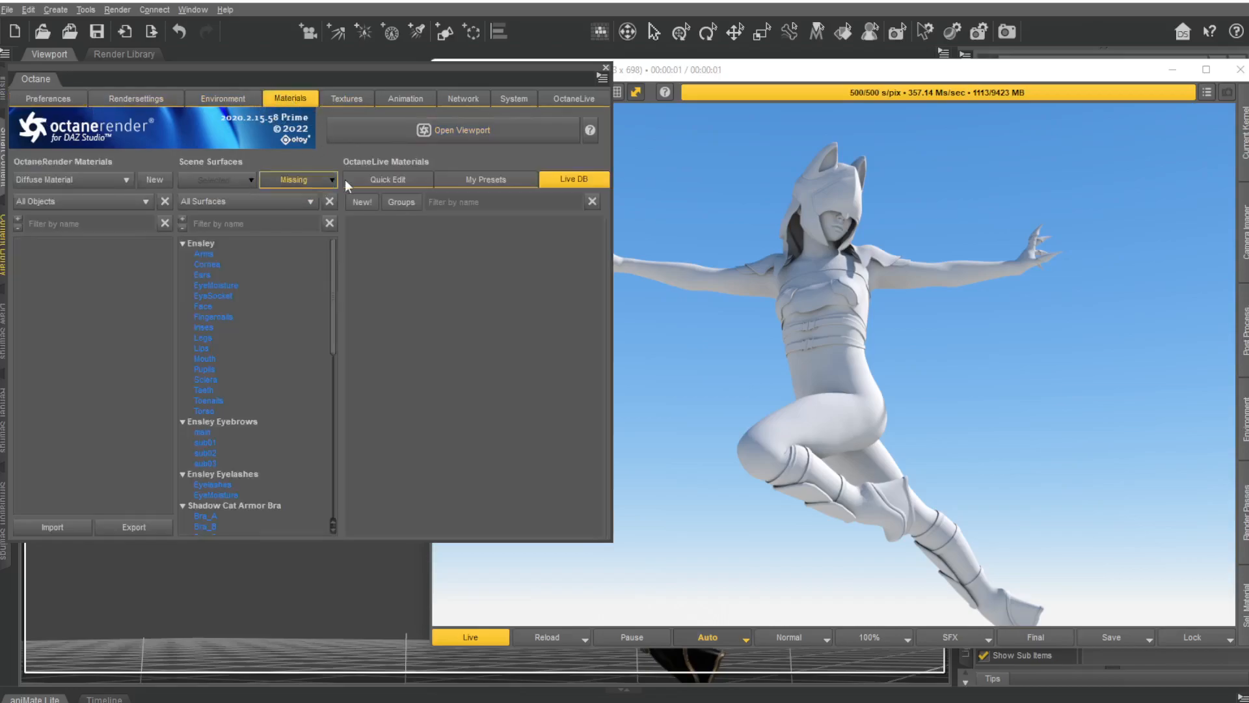
left_click(298, 179)
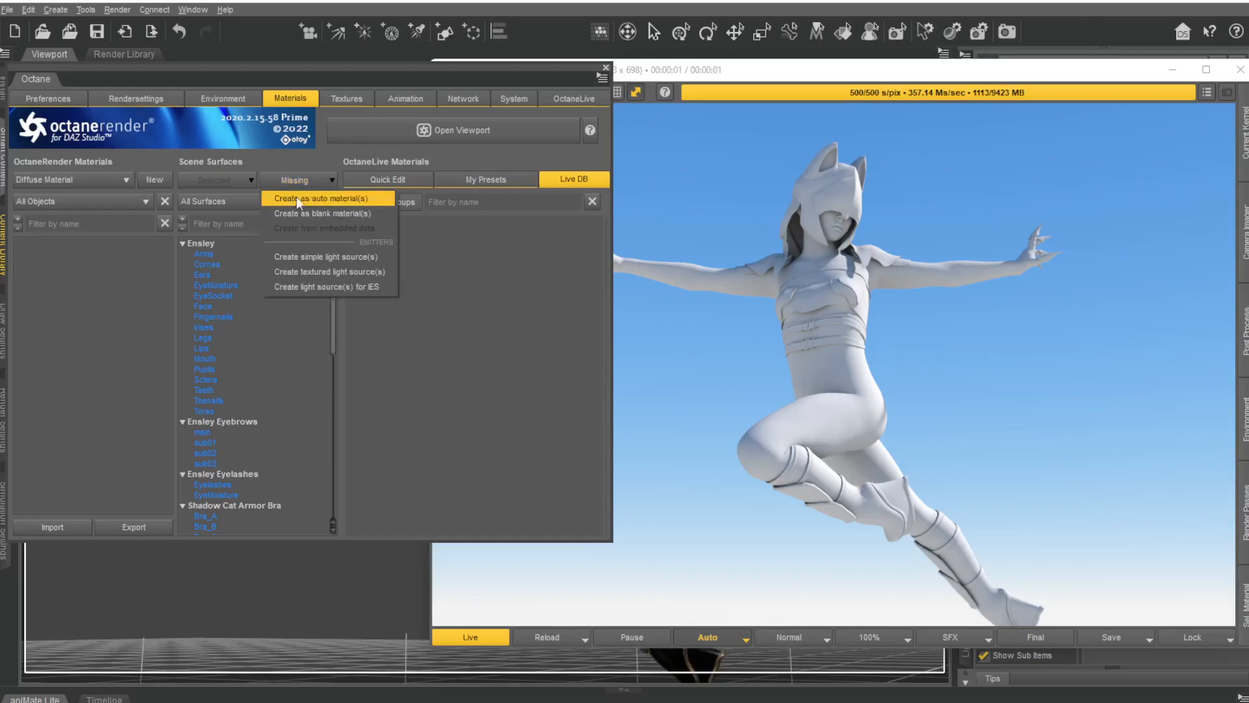
mouse_move(312, 209)
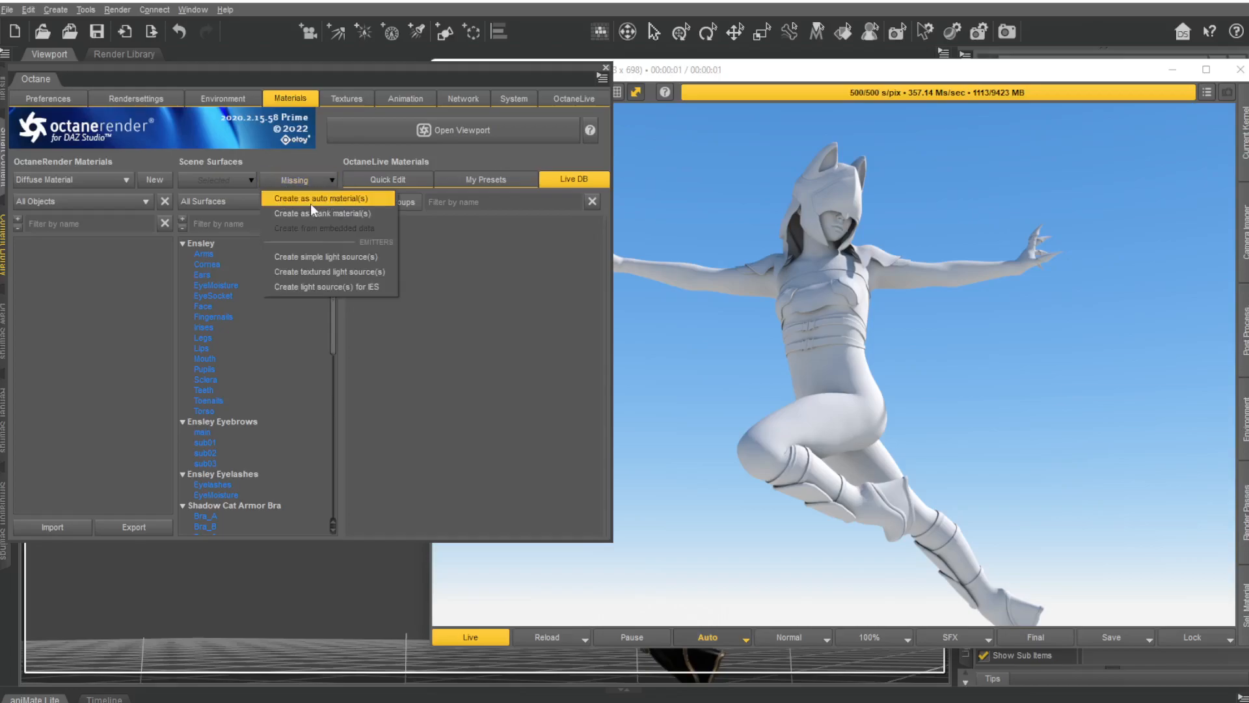
left_click(321, 197)
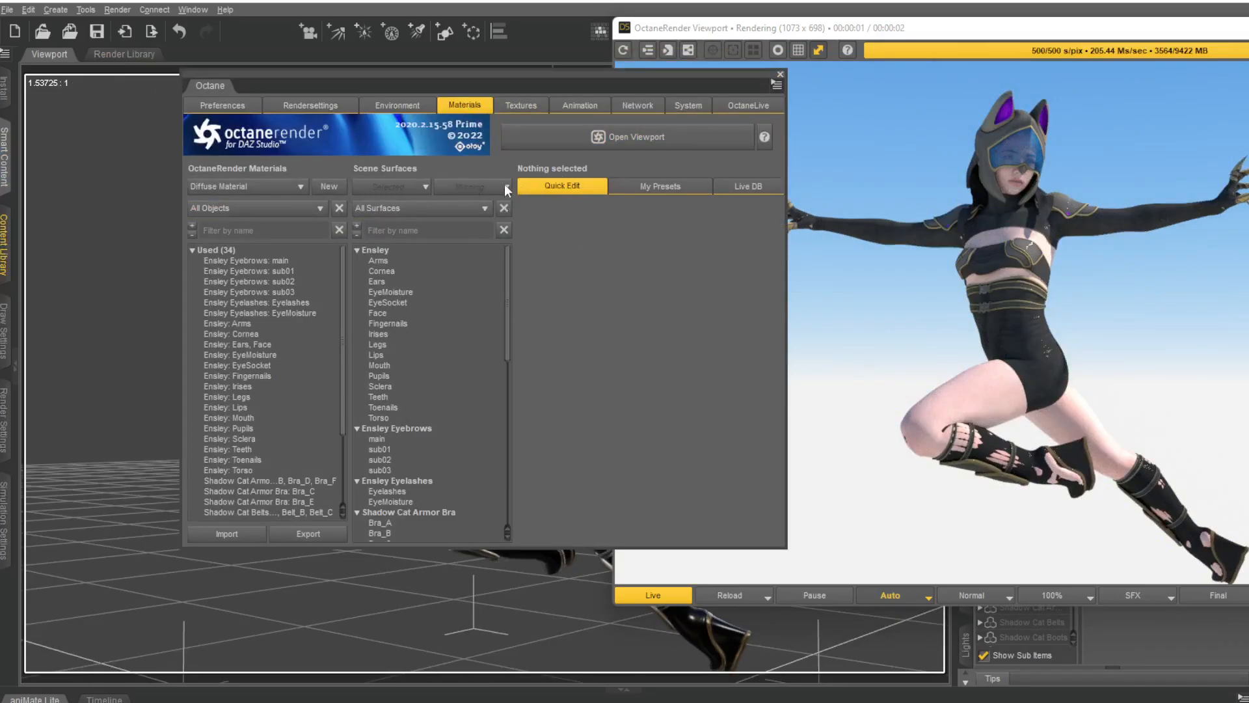
mouse_move(507, 331)
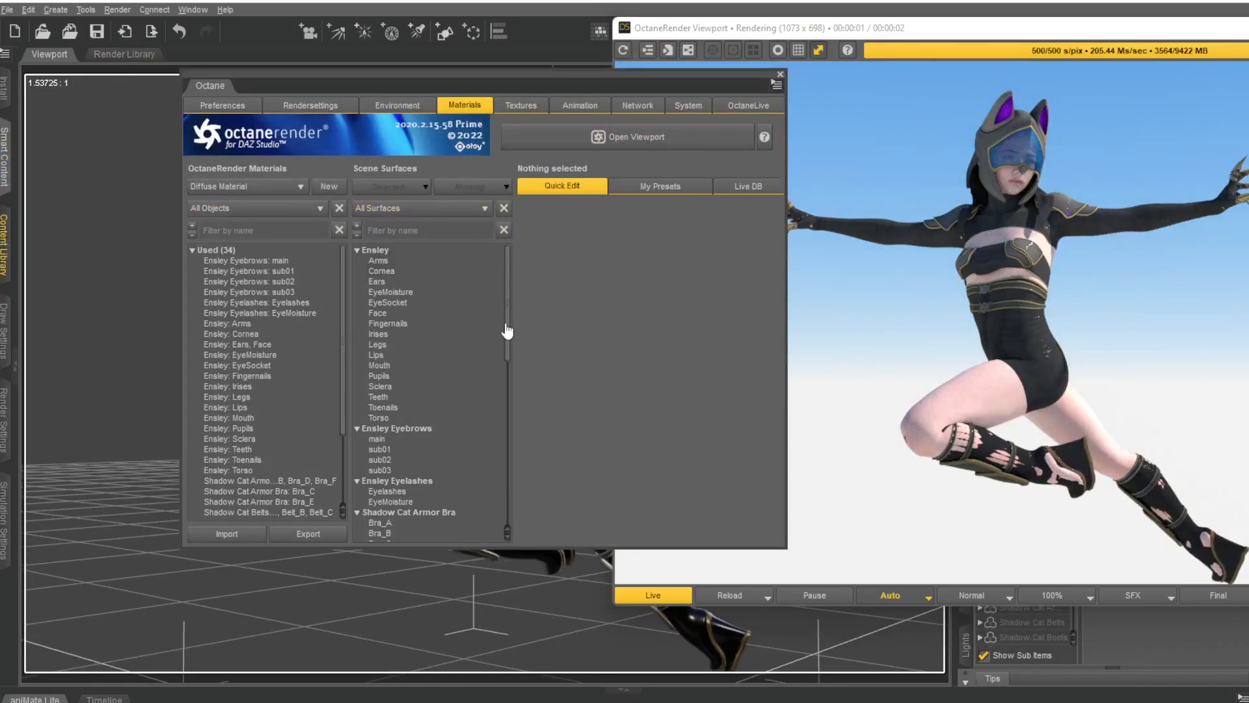
mouse_move(959, 289)
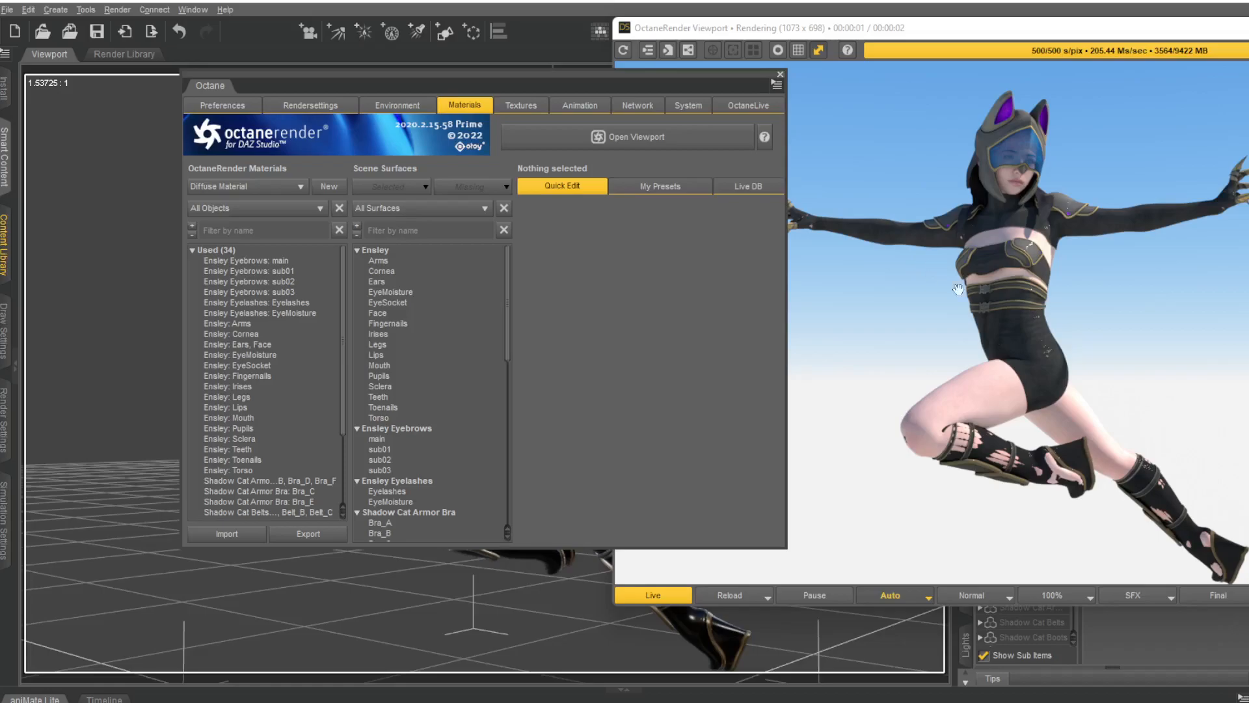
mouse_move(929, 358)
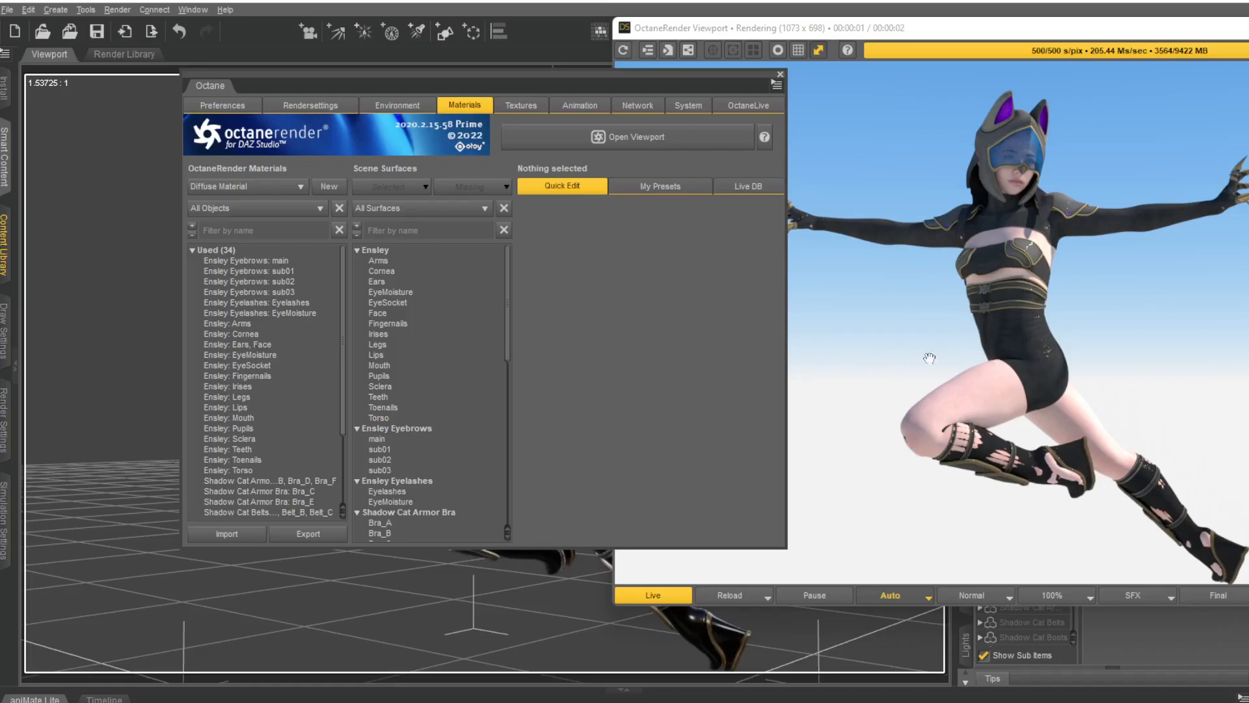
mouse_move(652, 341)
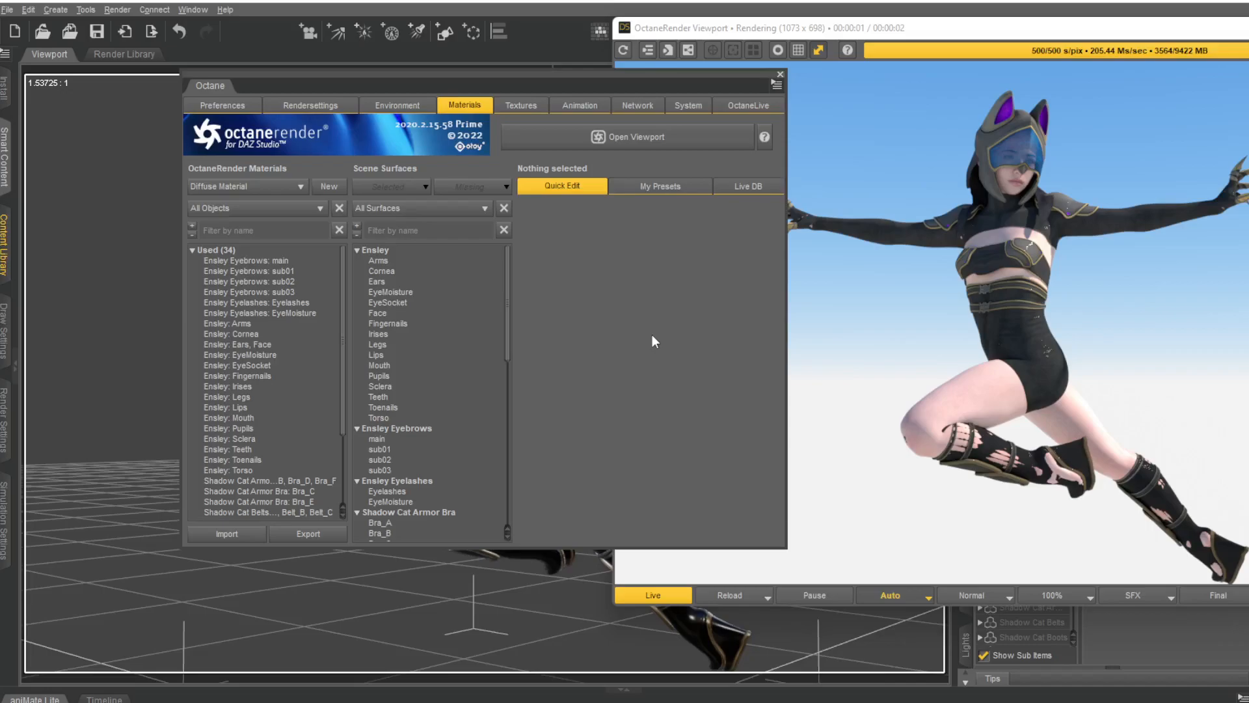
mouse_move(657, 502)
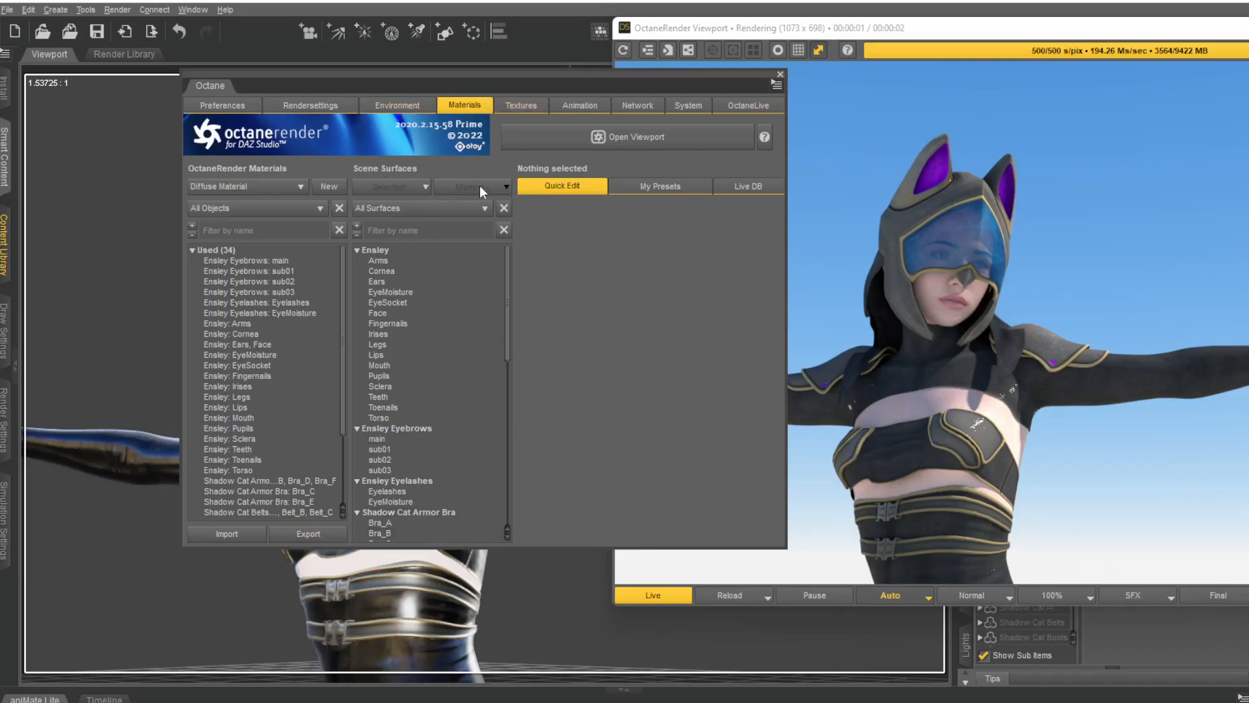
mouse_move(560, 334)
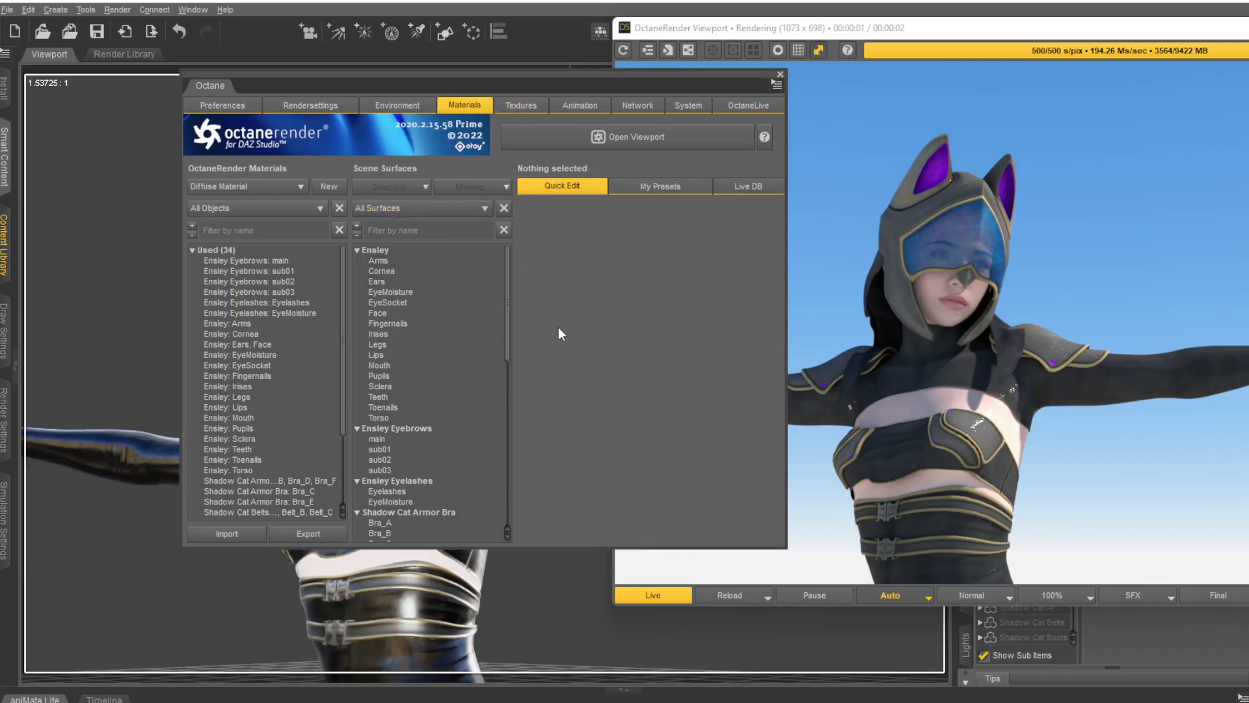